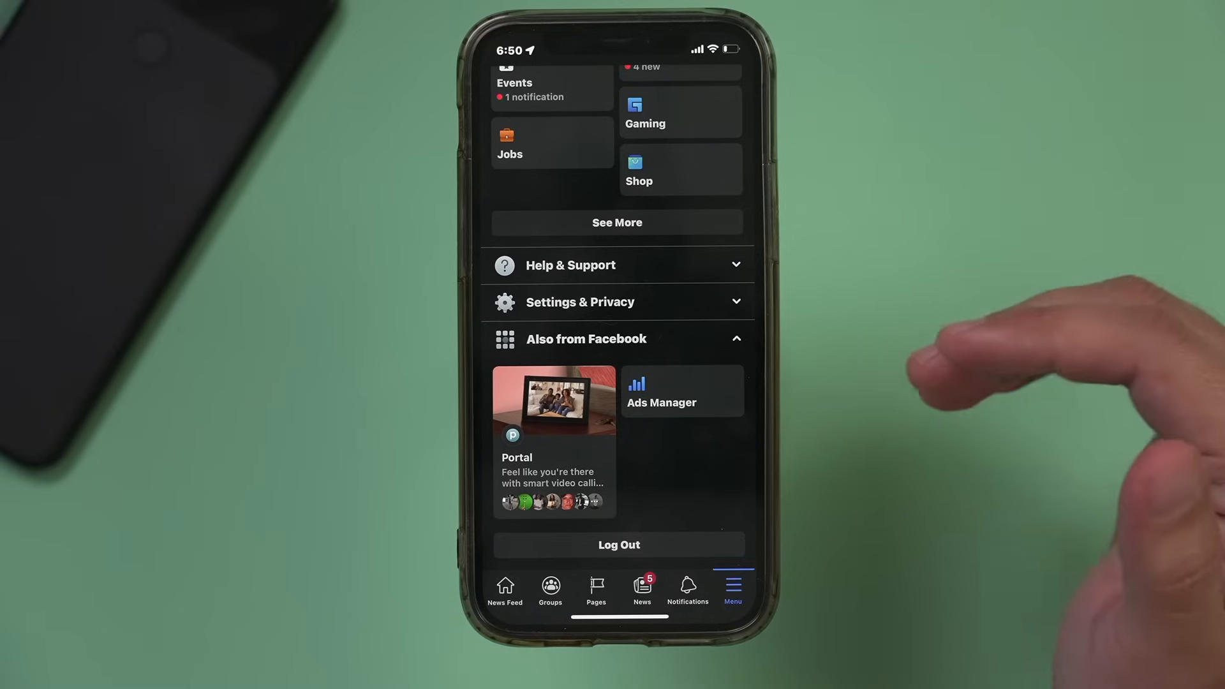
{"action": "mouse_move", "coordinate": [789, 352]}
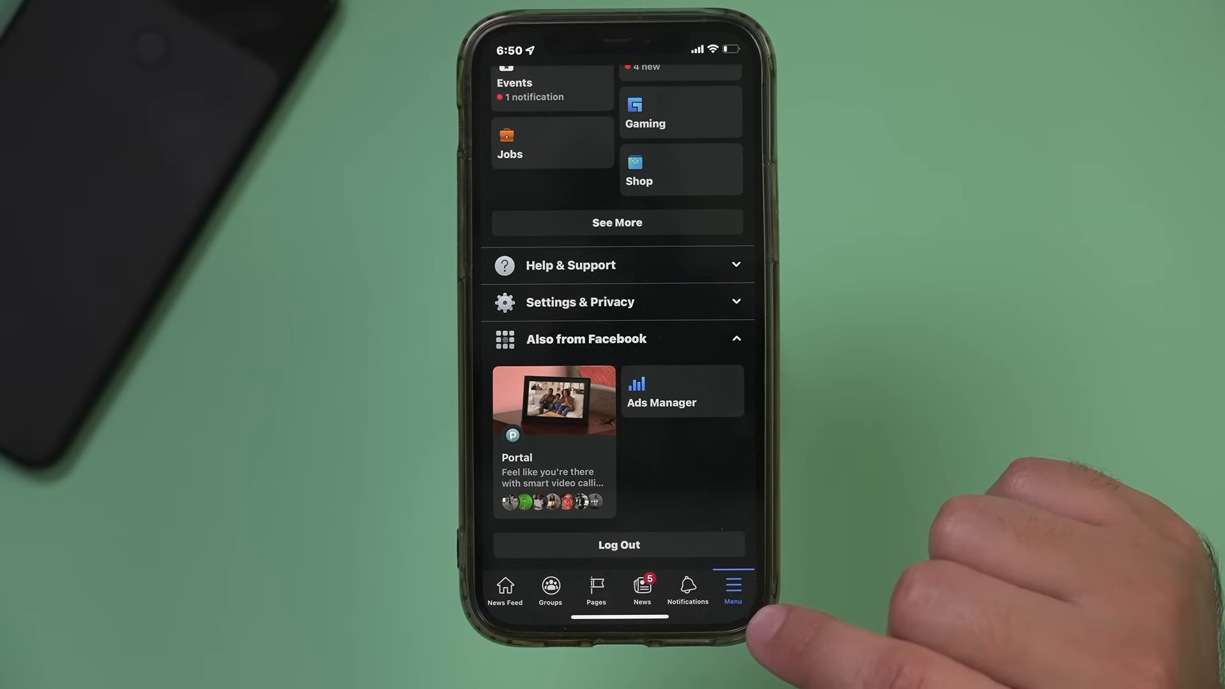
- Go from Settings & Privacy through Personal and Account Information to Account Ownership and Control
{"action": "scroll", "scroll_direction": "up", "scroll_amount": 3}
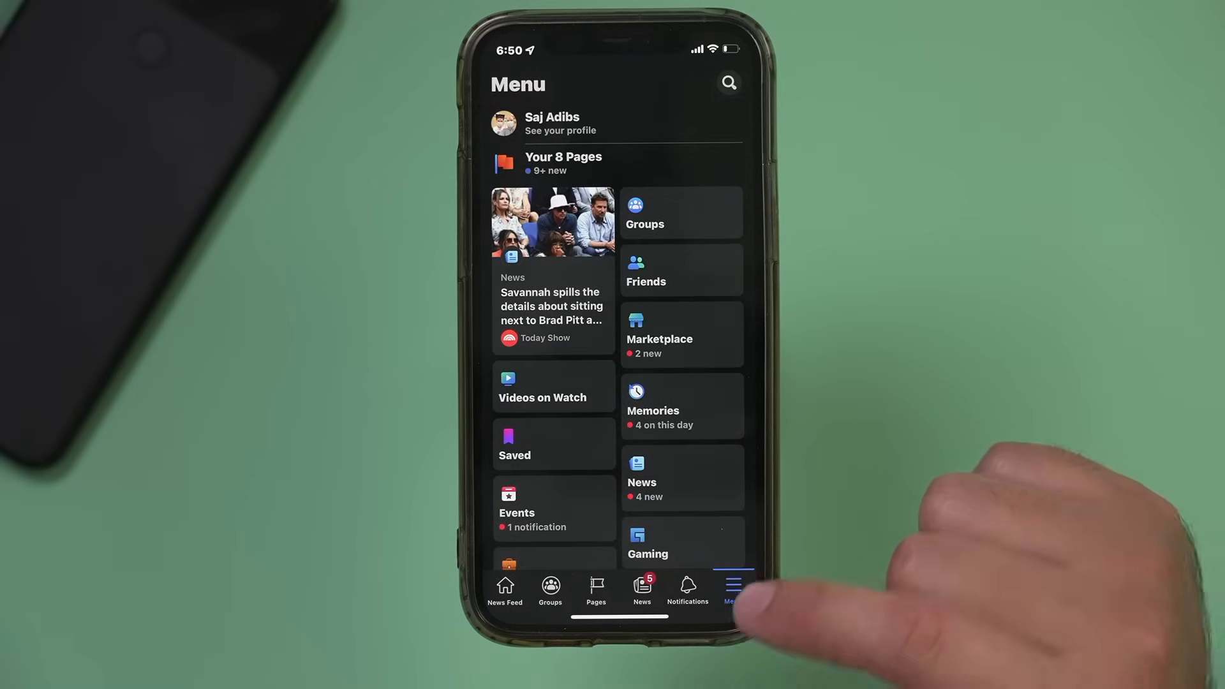
{"action": "scroll", "scroll_direction": "down", "scroll_amount": 3}
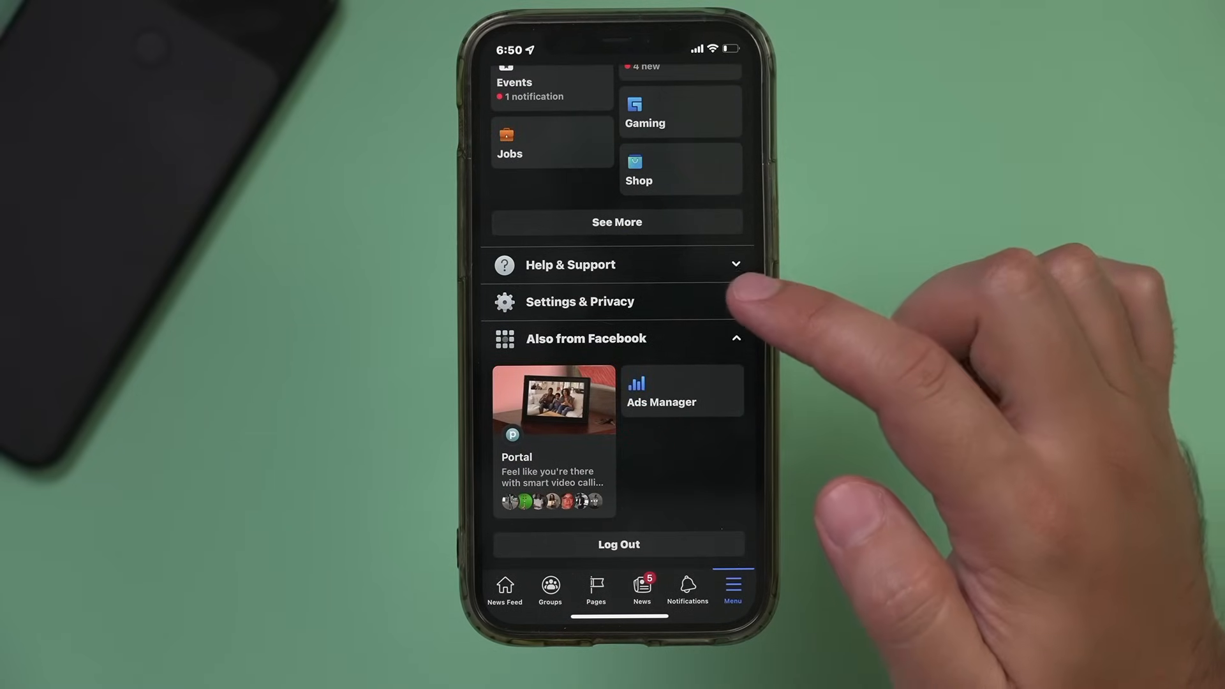
{"action": "left_click", "coordinate": [581, 301]}
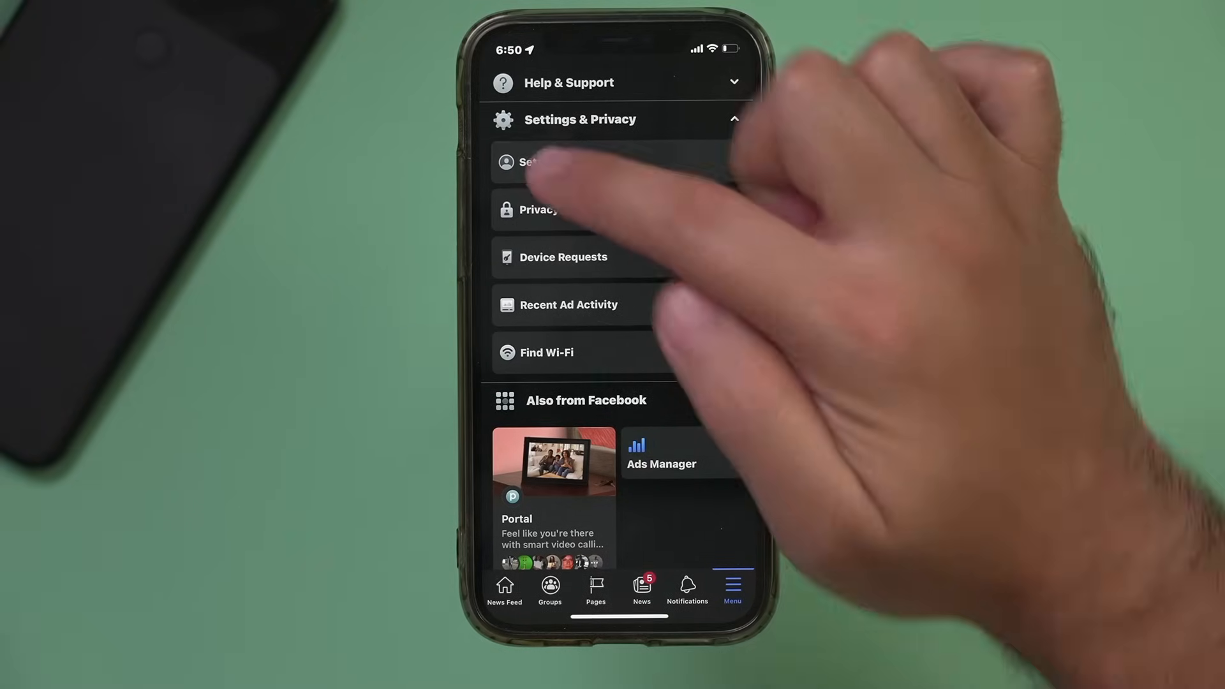
{"action": "left_click", "coordinate": [532, 161]}
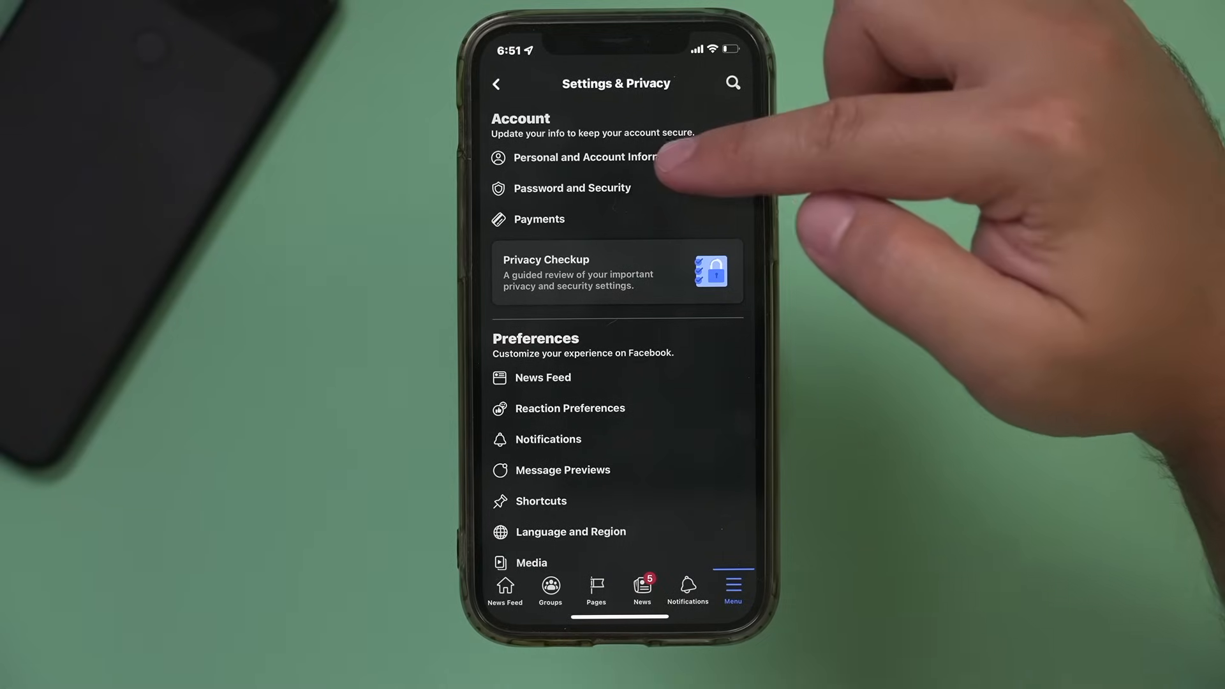
{"action": "left_click", "coordinate": [586, 157]}
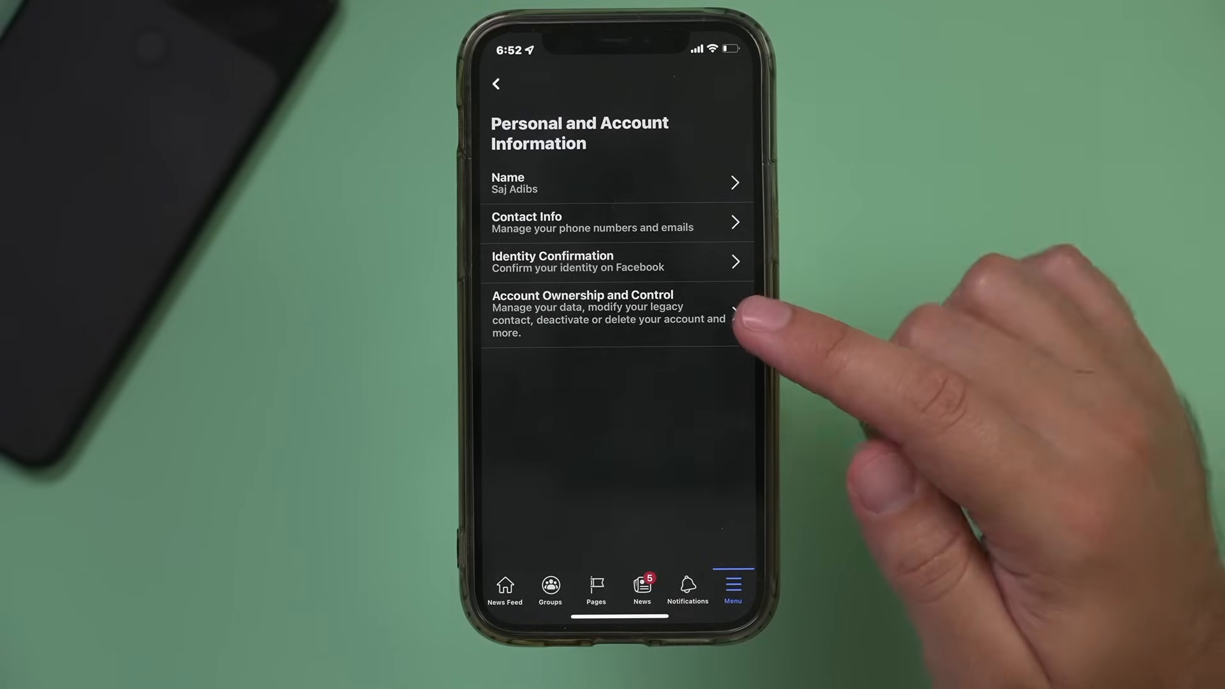
{"action": "left_click", "coordinate": [610, 313]}
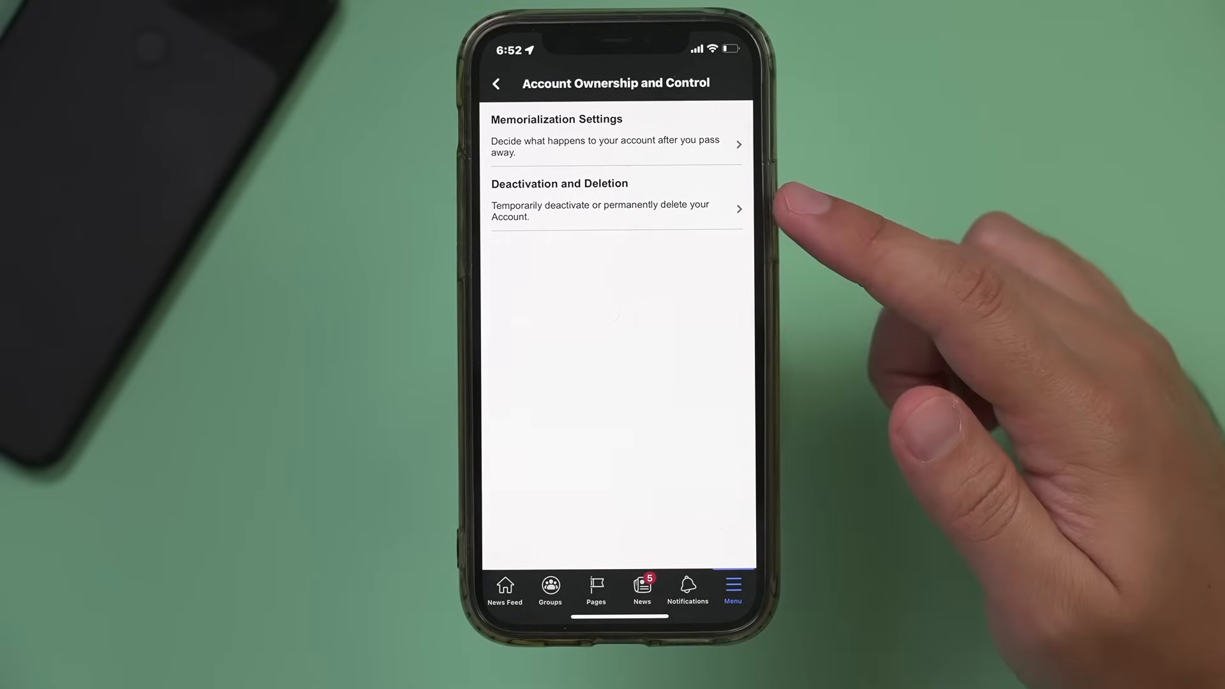
{"action": "mouse_move", "coordinate": [742, 211]}
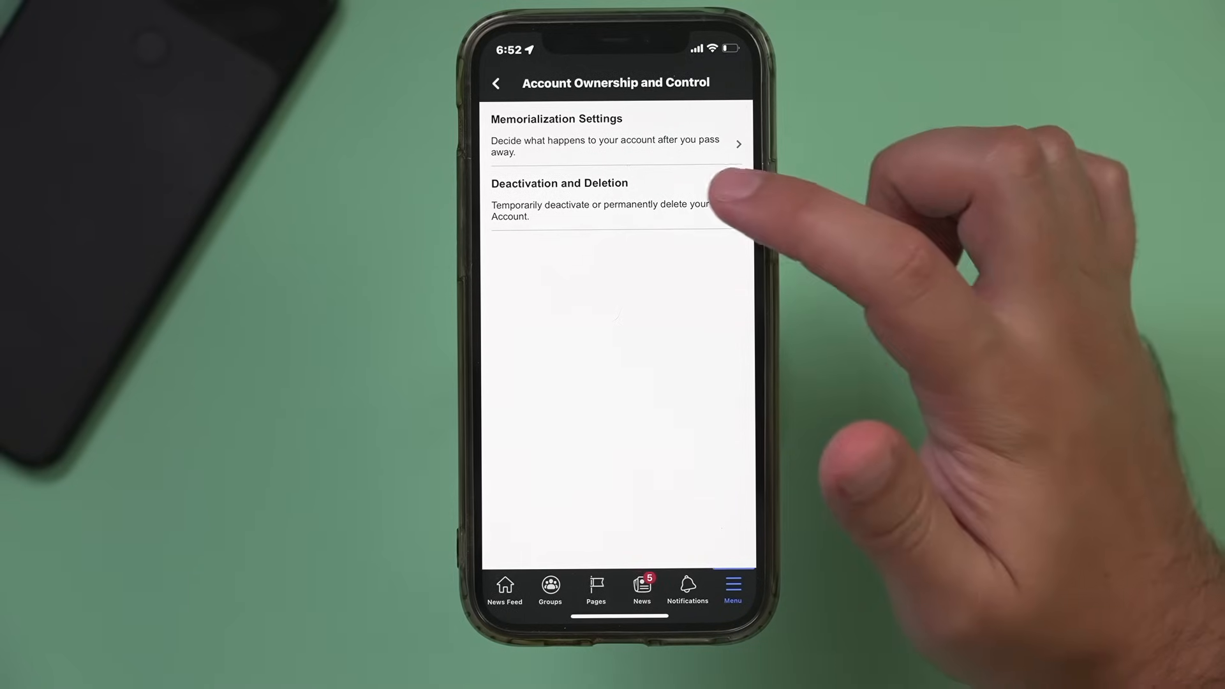
- Open Deactivation and Deletion from Account Ownership and Control
{"action": "left_click", "coordinate": [616, 200]}
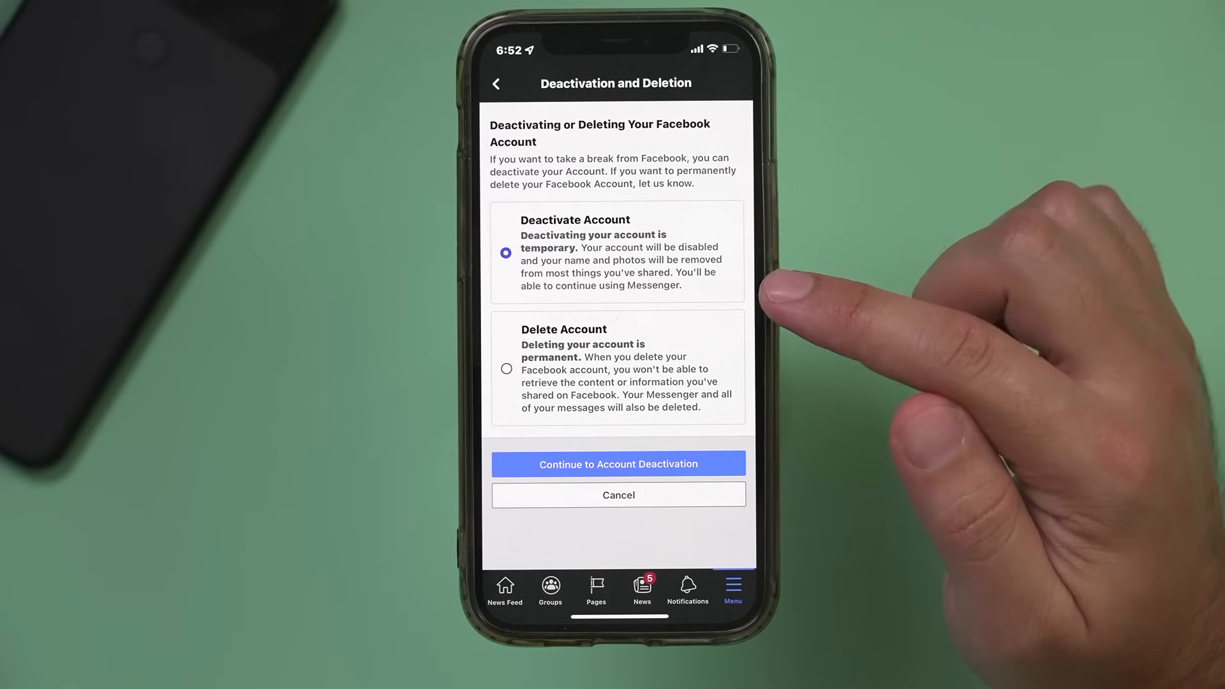
{"action": "mouse_move", "coordinate": [789, 282]}
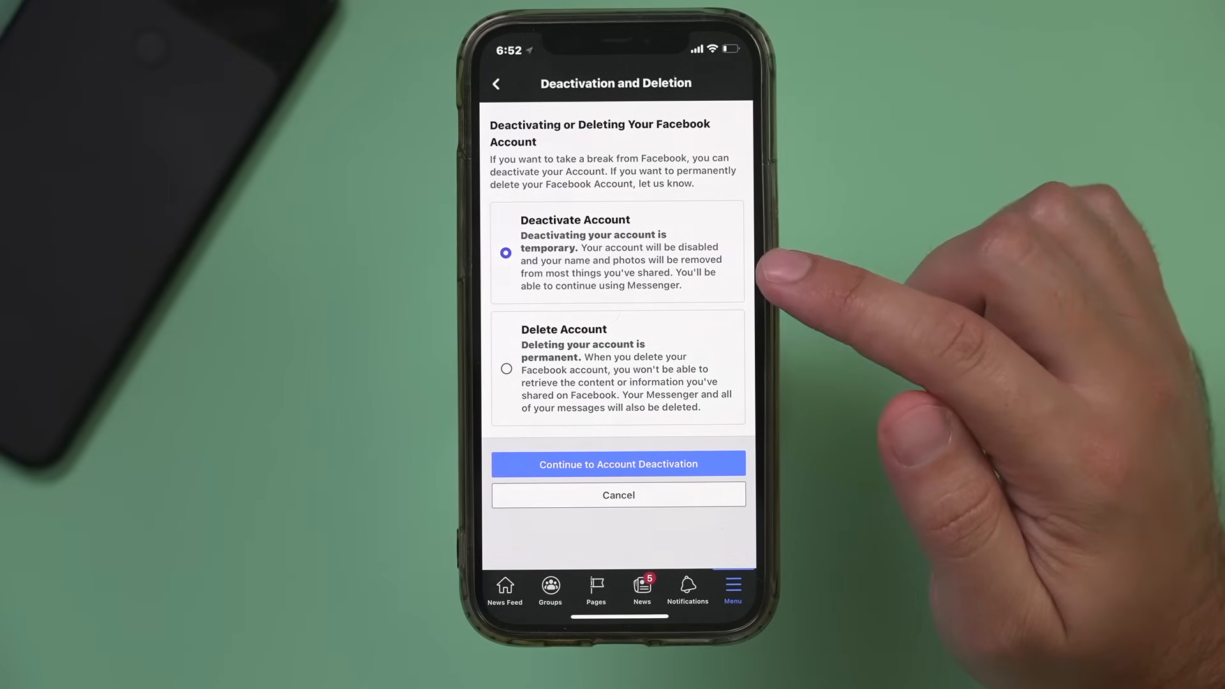
{"action": "mouse_move", "coordinate": [781, 391]}
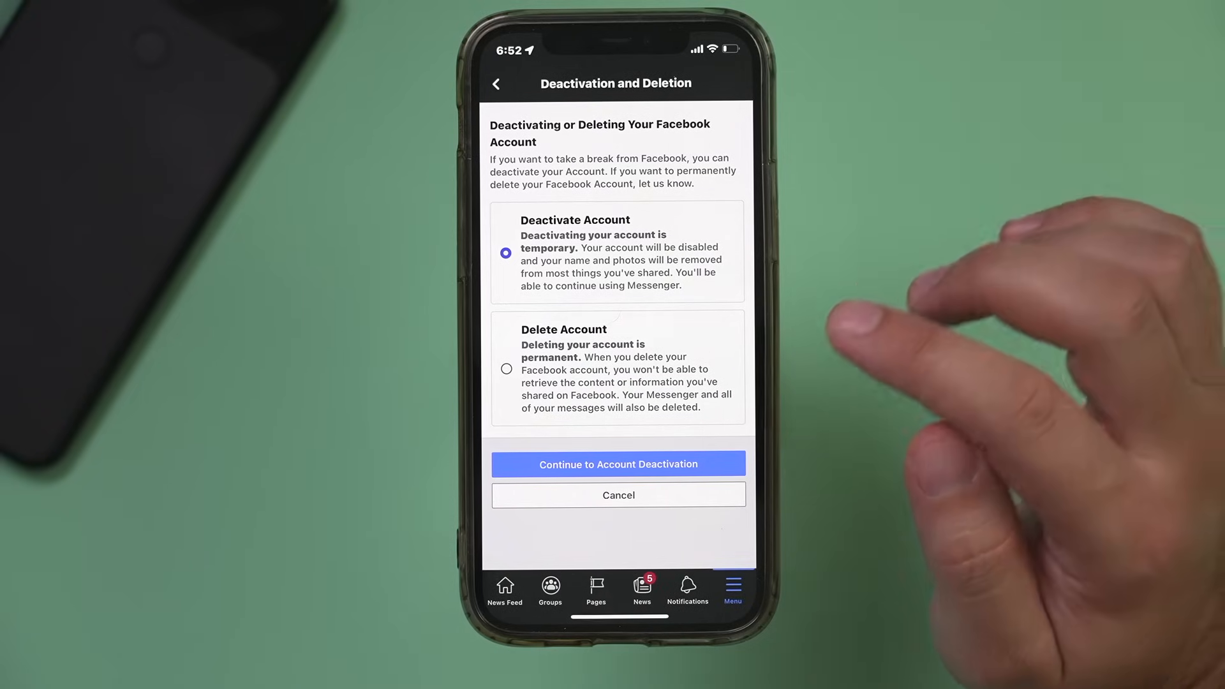
- Select Delete Account and continue to the account deletion reasons page
{"action": "left_click", "coordinate": [506, 368]}
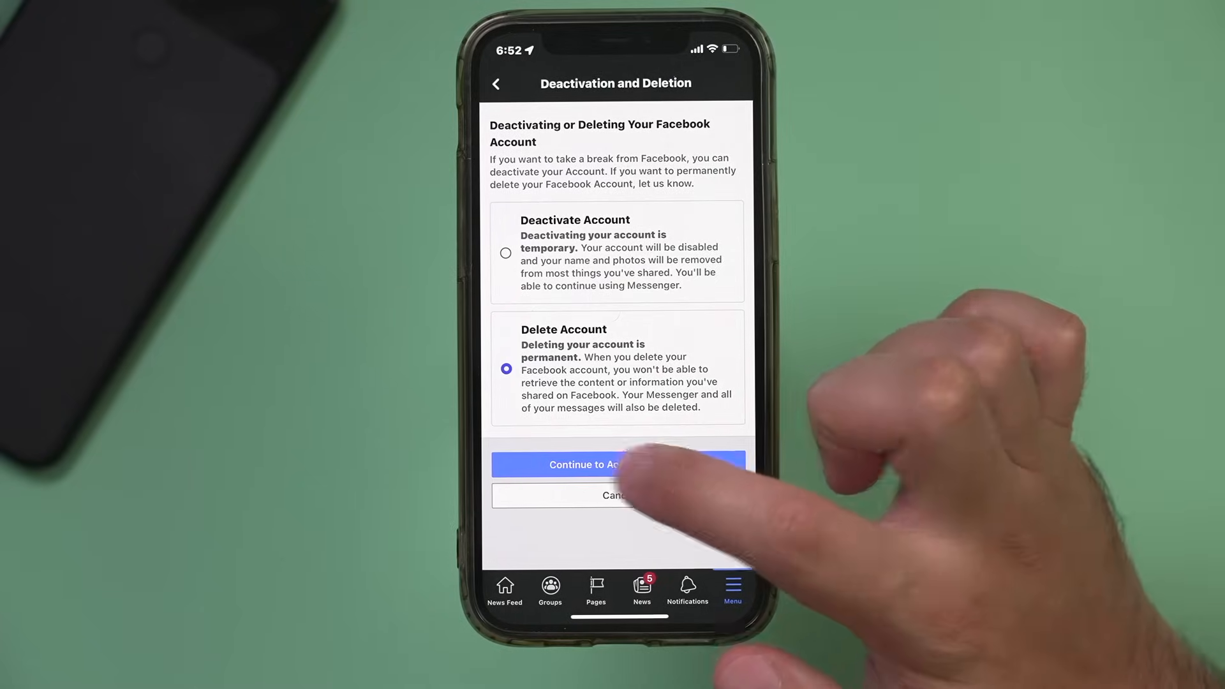
{"action": "left_click", "coordinate": [594, 466]}
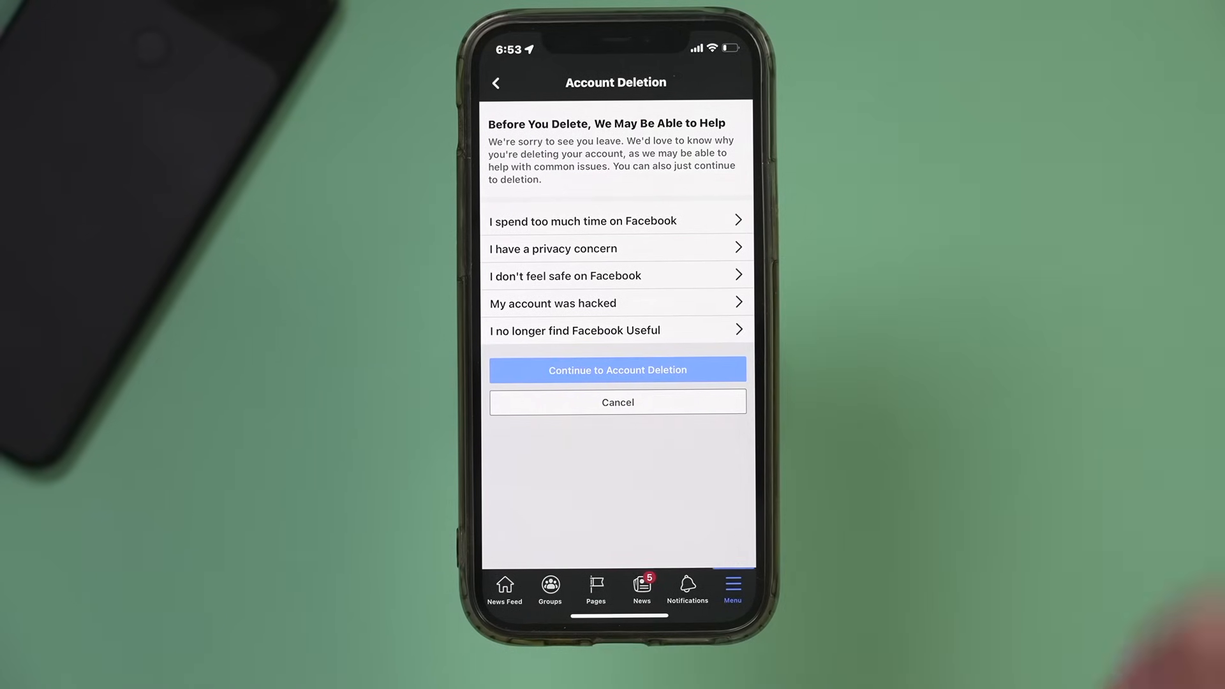
- Skip the deletion reasons and scroll through the Before You Delete options
{"action": "left_click", "coordinate": [617, 370]}
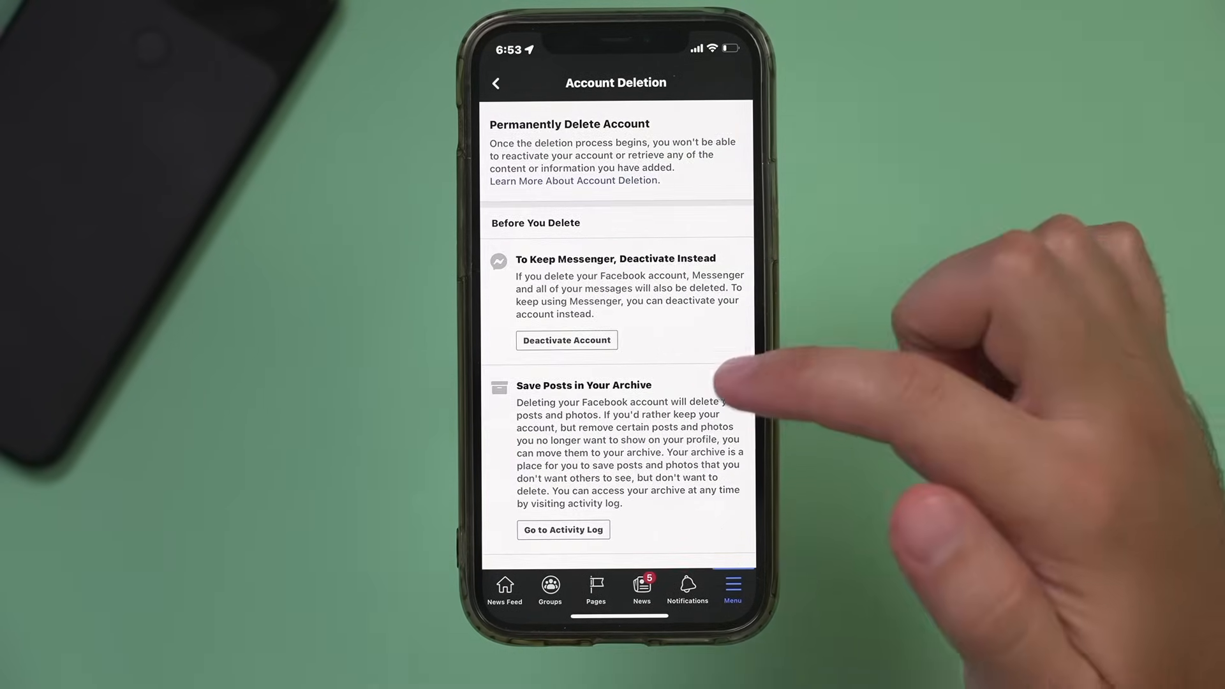
{"action": "scroll", "scroll_direction": "down", "scroll_amount": 3}
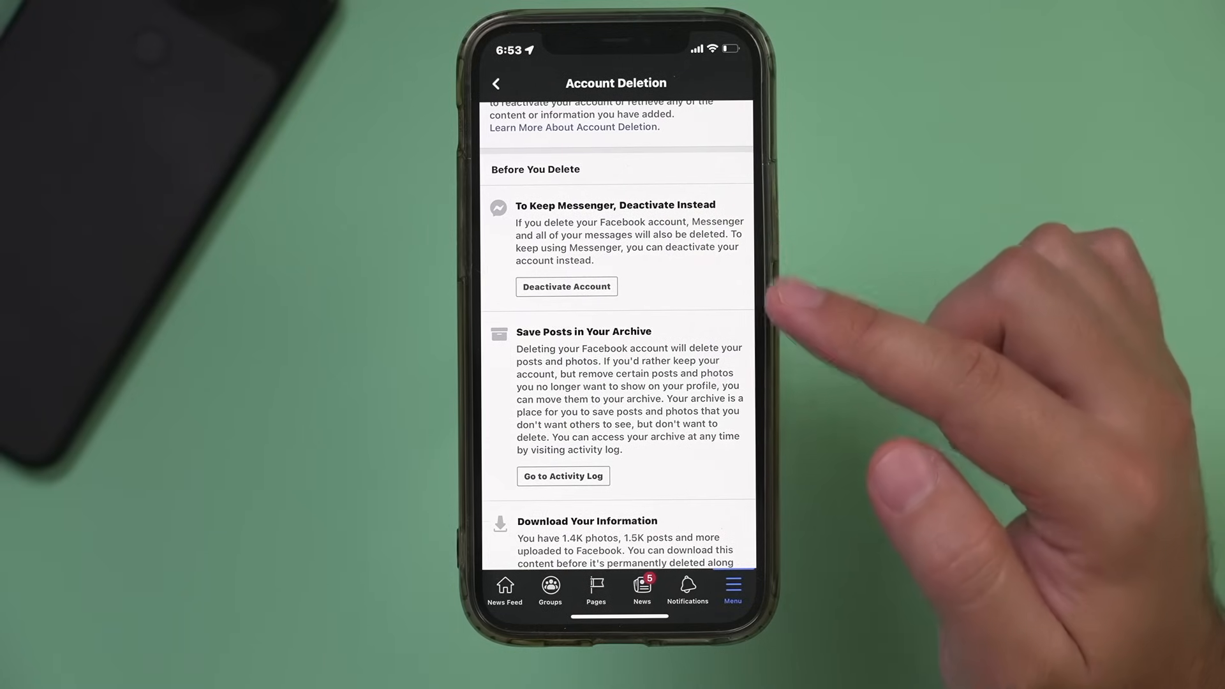
{"action": "scroll", "scroll_direction": "down", "scroll_amount": 3}
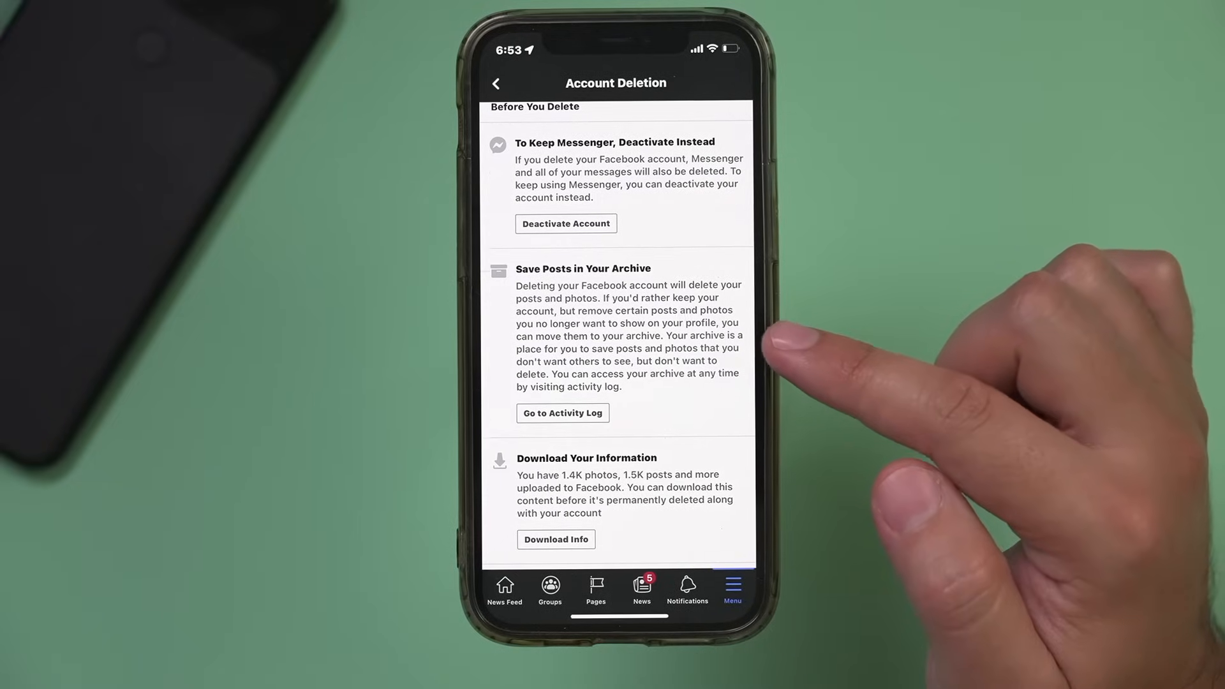
{"action": "scroll", "scroll_direction": "down", "scroll_amount": 3}
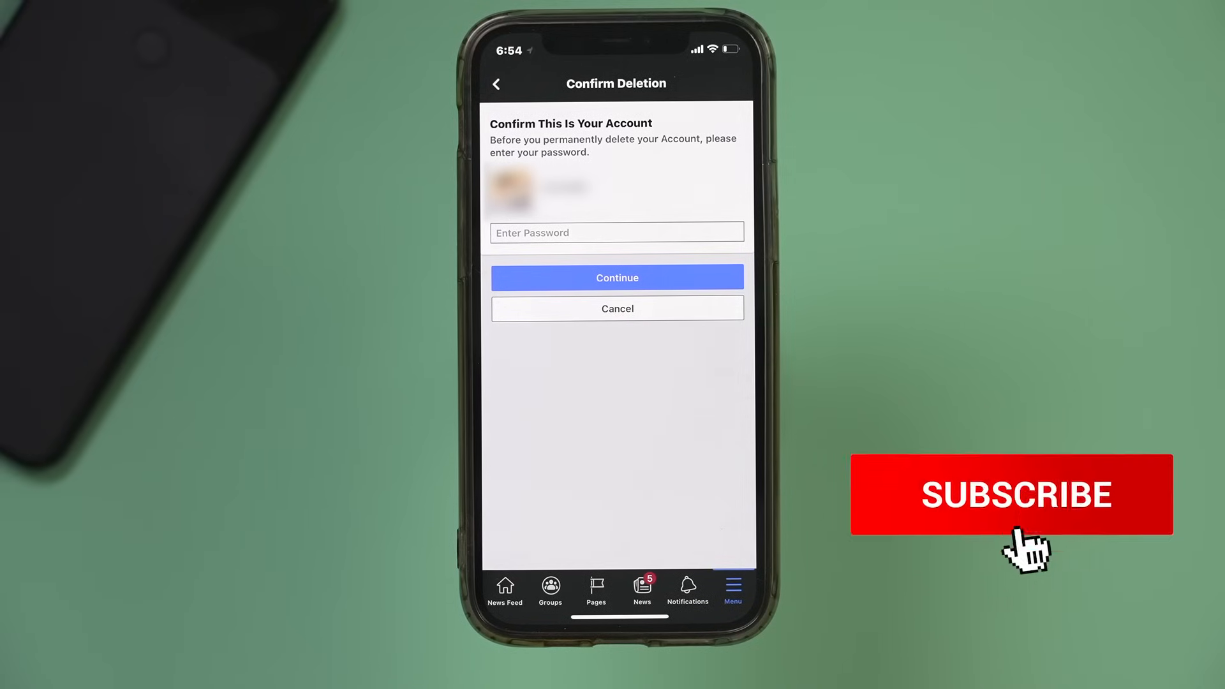
- Tap Delete Account to bring up the Confirm Deletion password screen
{"action": "left_click", "coordinate": [1014, 493]}
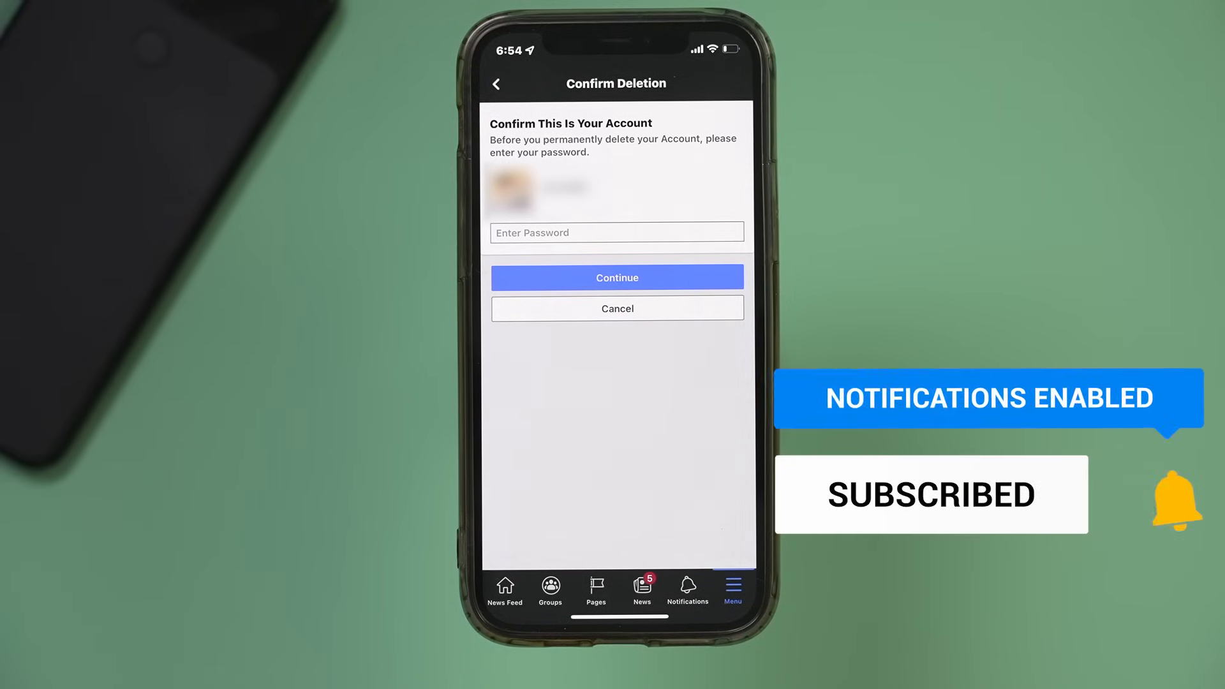